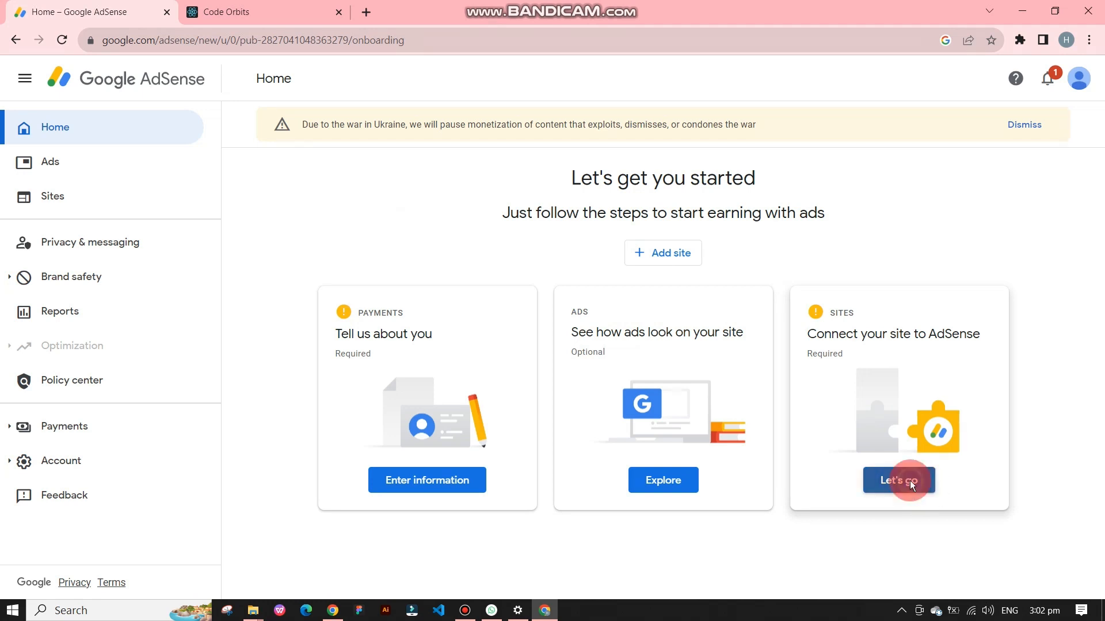
click(660, 252)
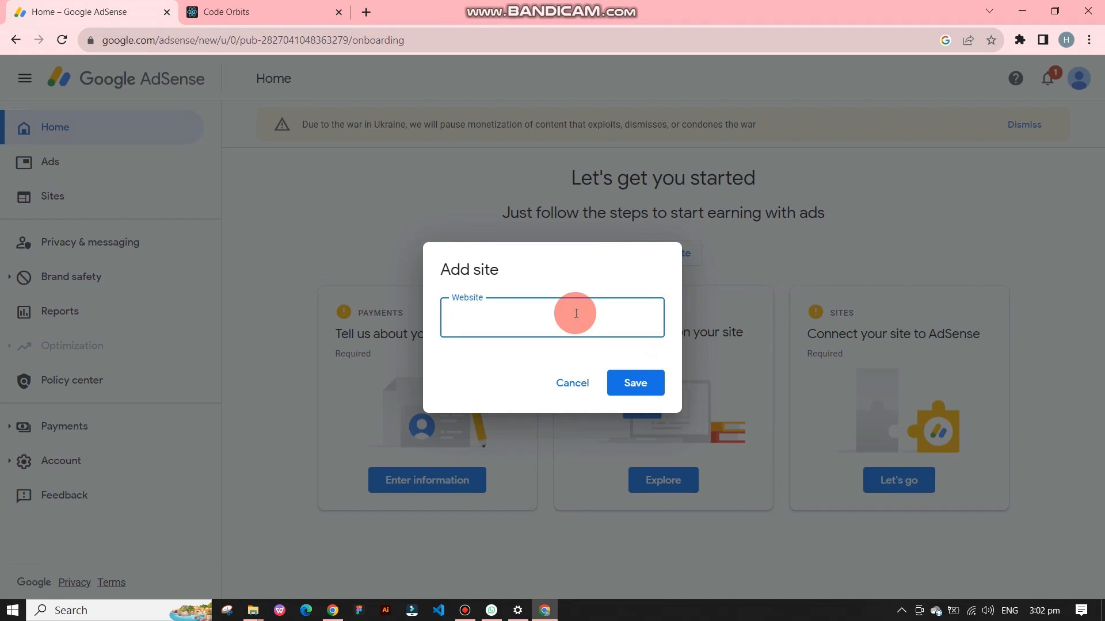
text(https://codeorbits.com/)
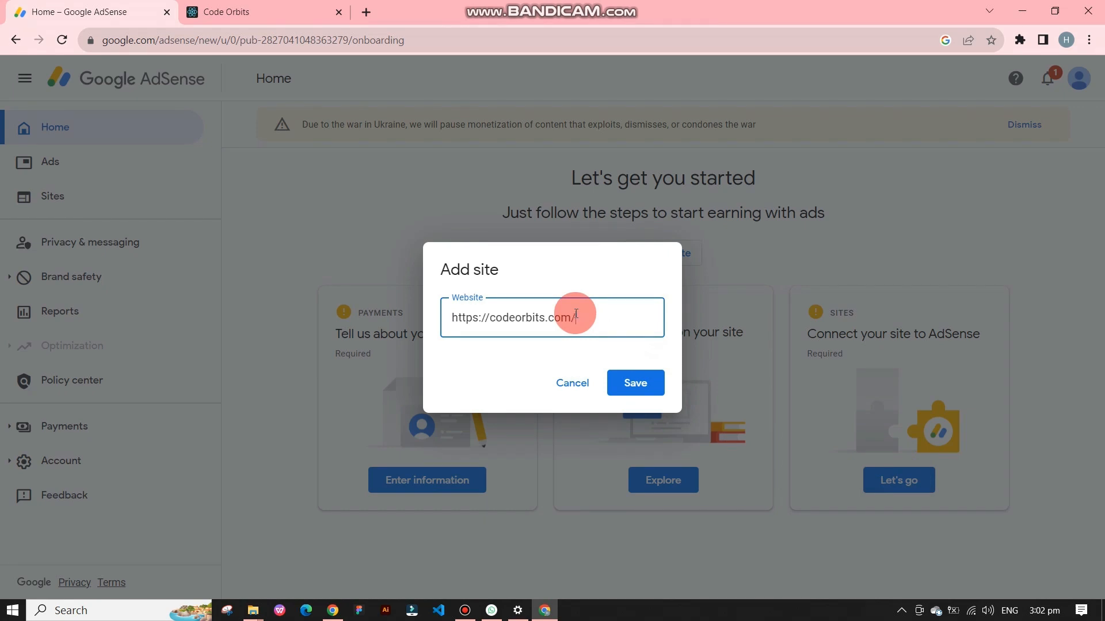
click(633, 382)
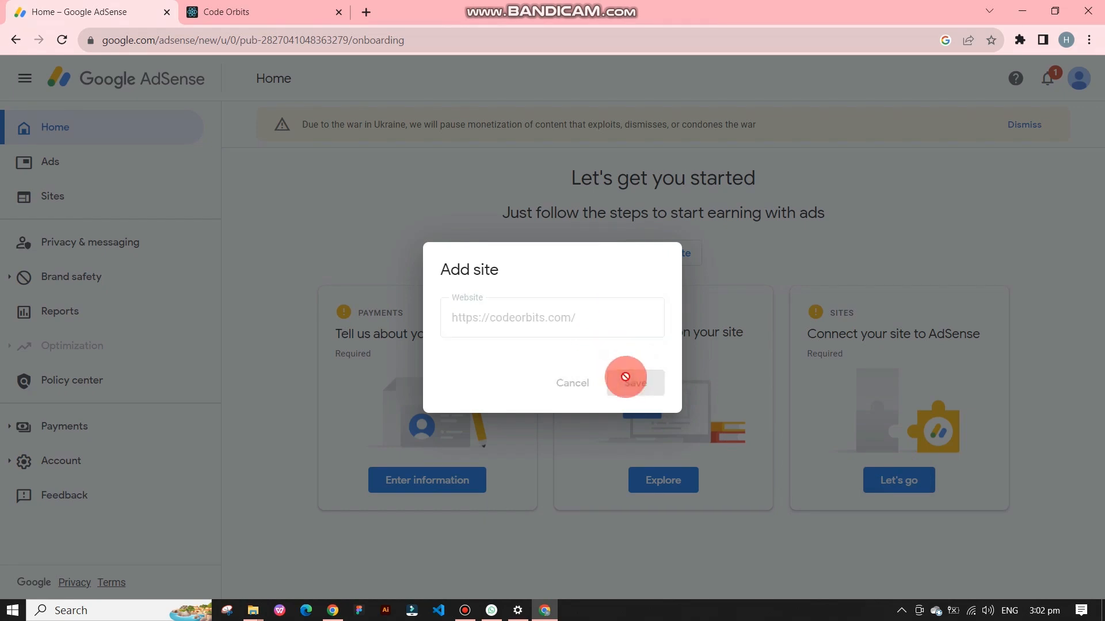
click(633, 382)
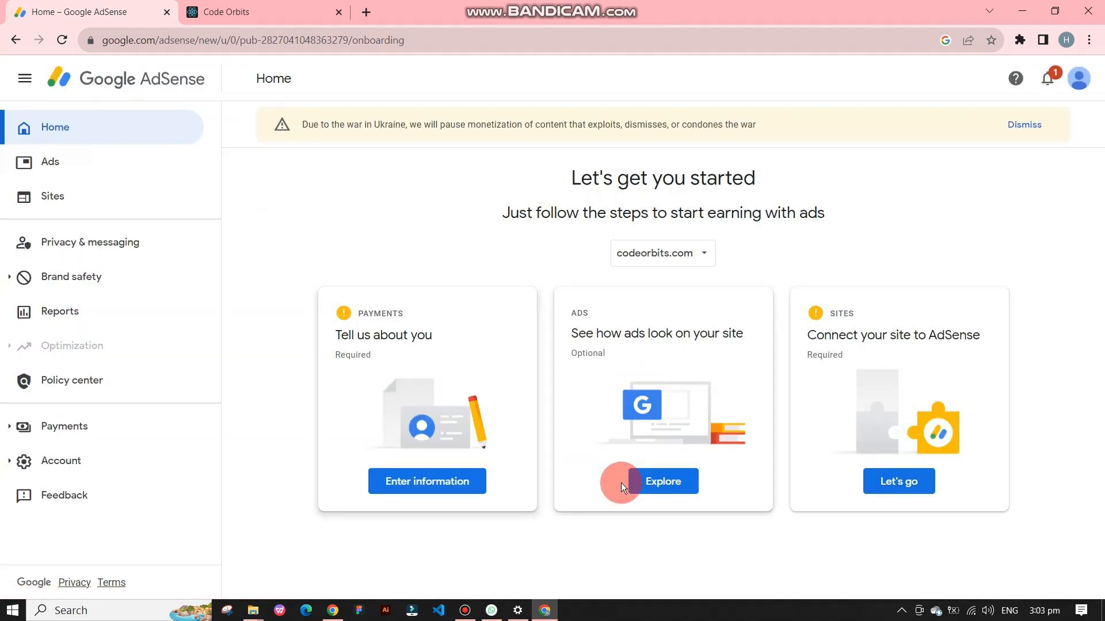
Step: Preview ads on the site in the desktop layout and go to the overlay ad formats
click(661, 481)
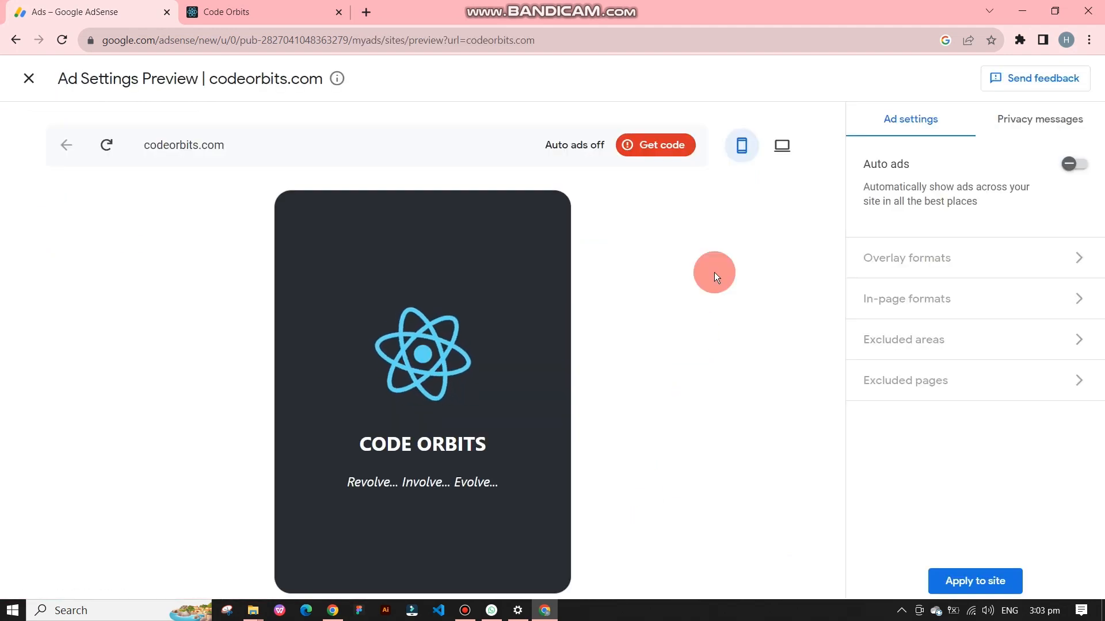
click(780, 145)
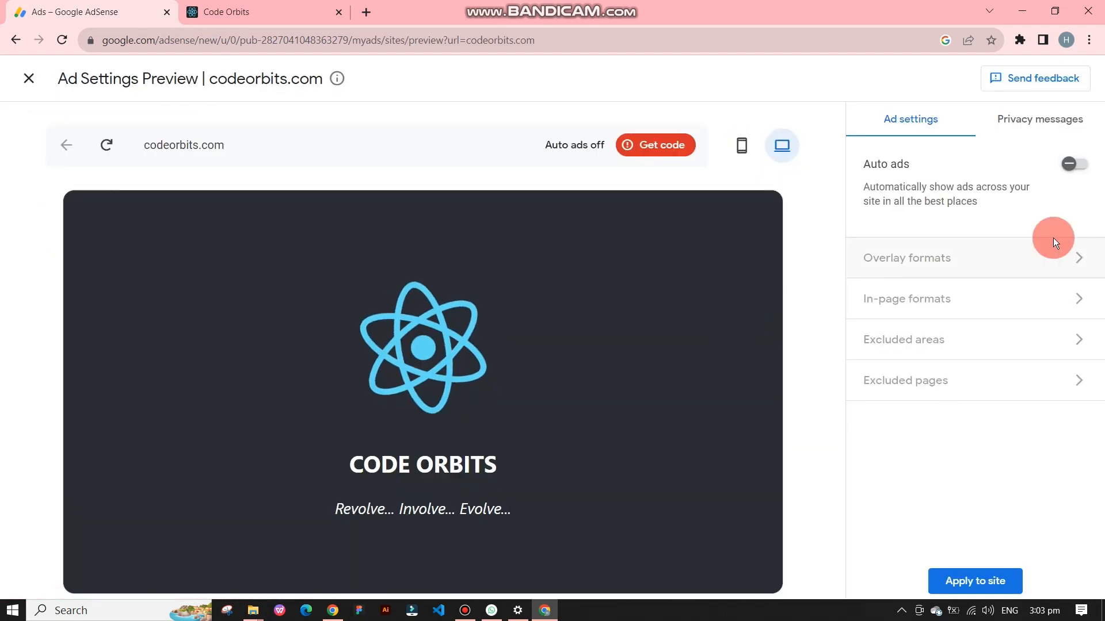
click(1068, 163)
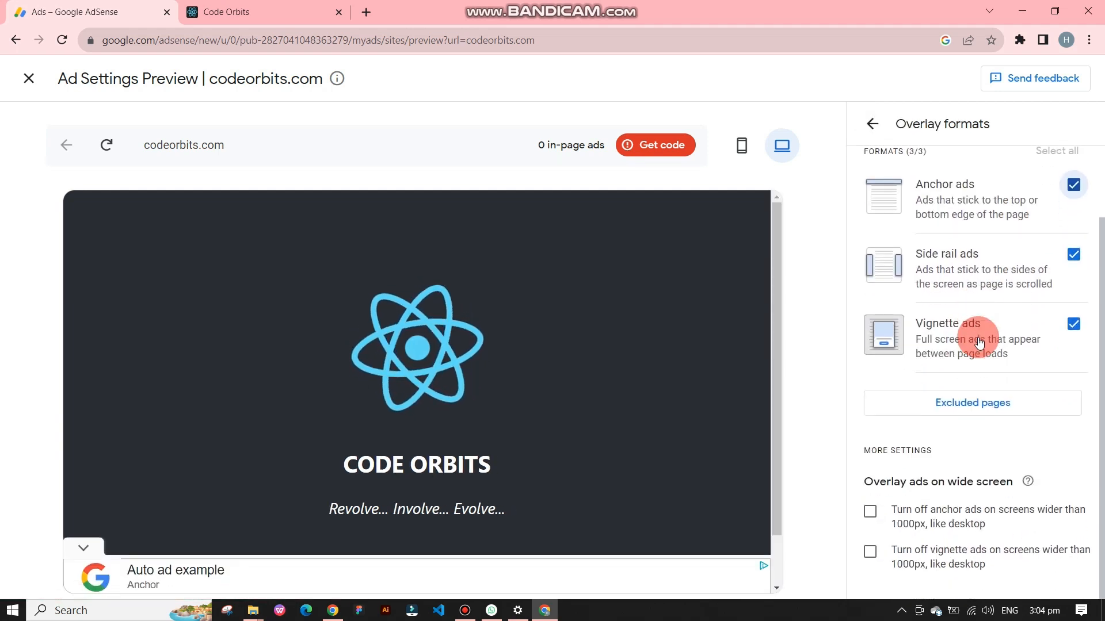
Step: Return to the main ad settings and apply them to codeorbits.com, saving now
click(872, 125)
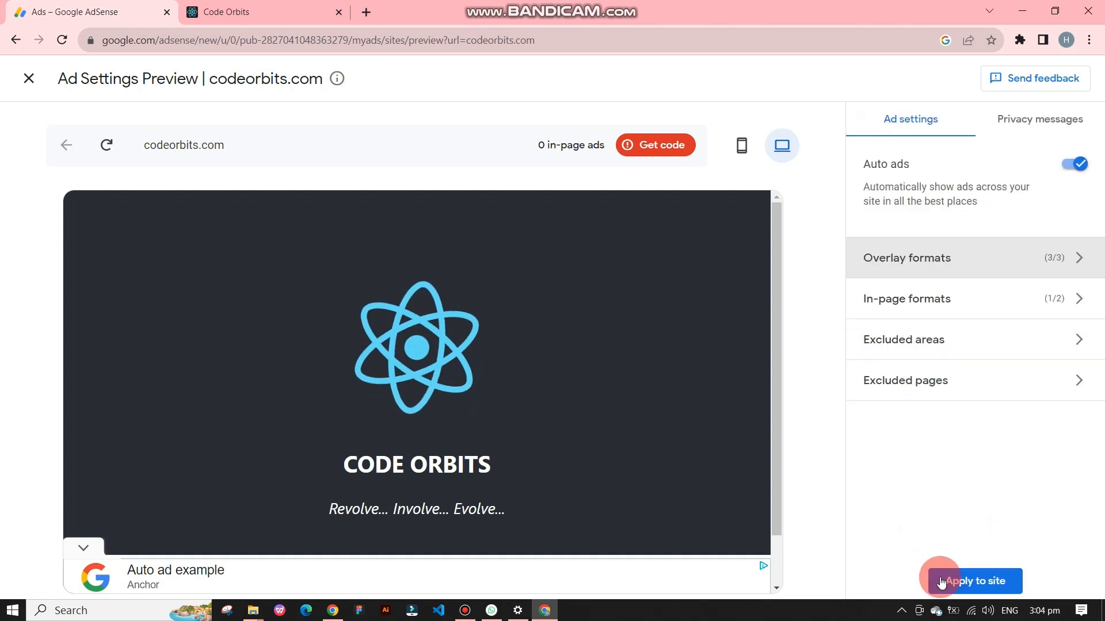
click(974, 580)
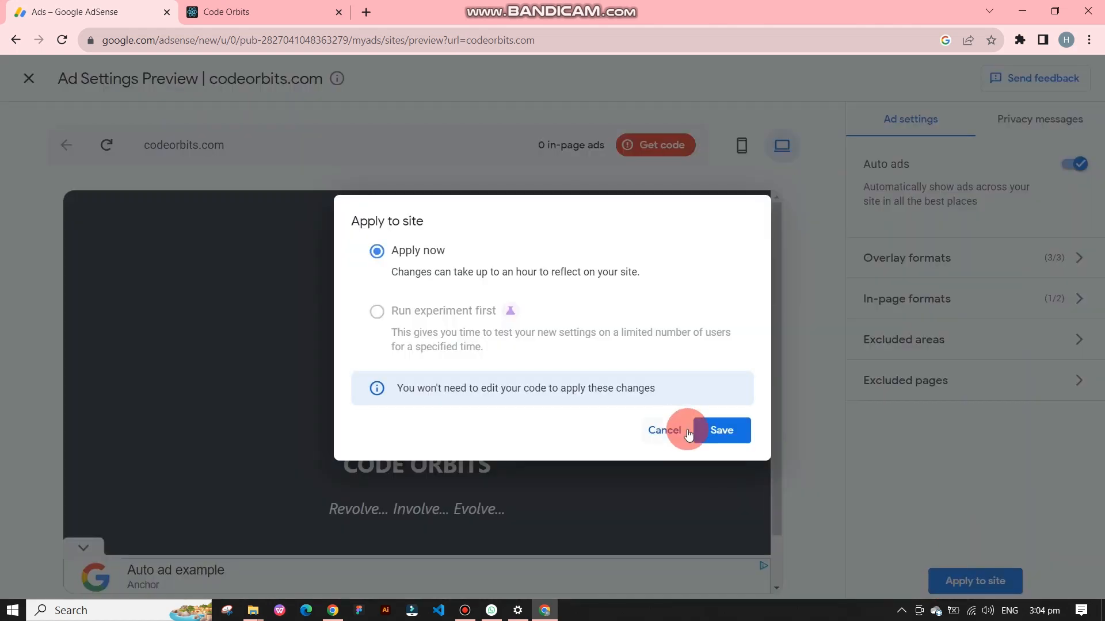
click(720, 429)
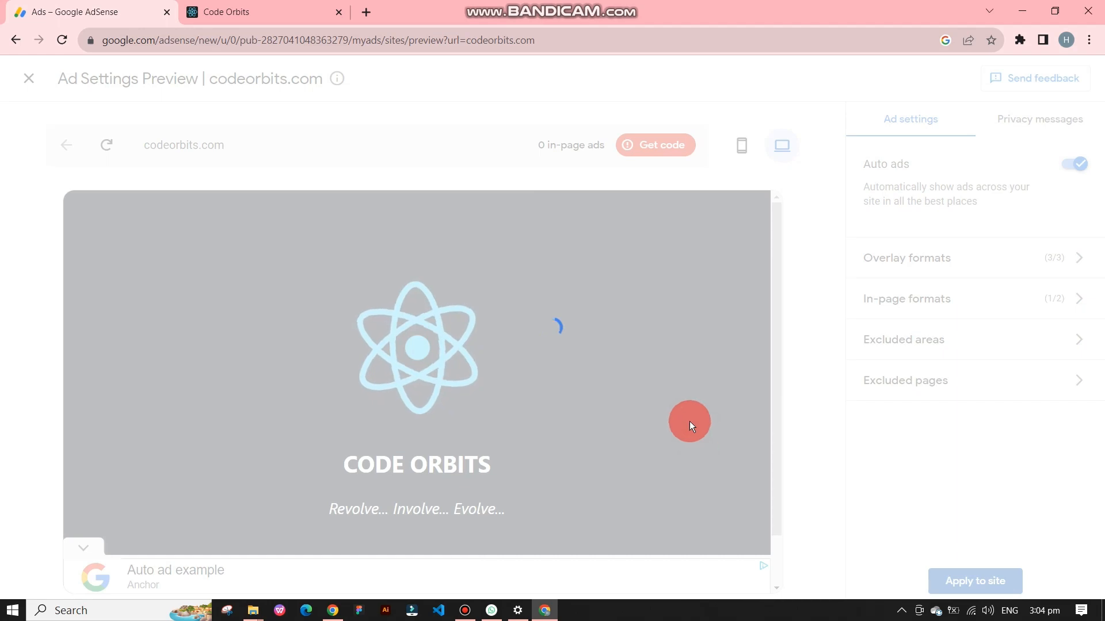